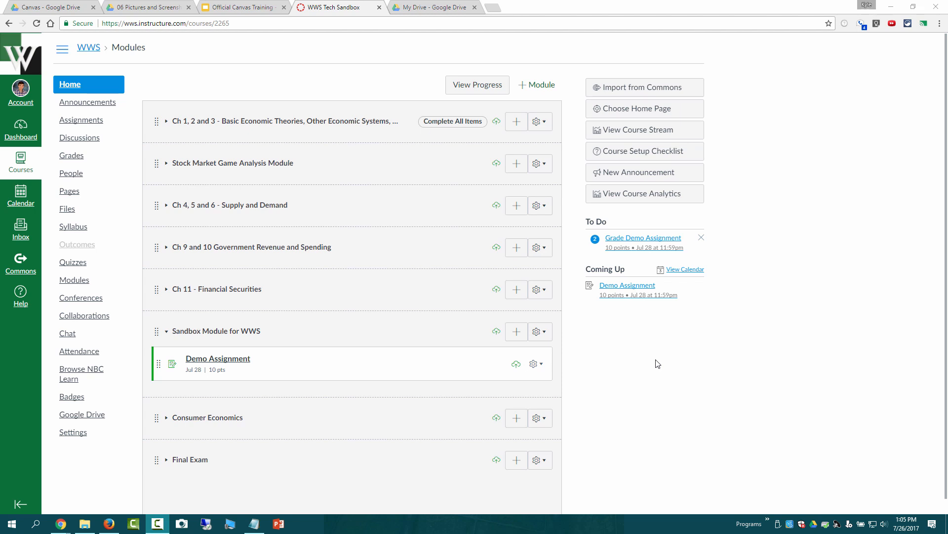
mouse_move(648, 363)
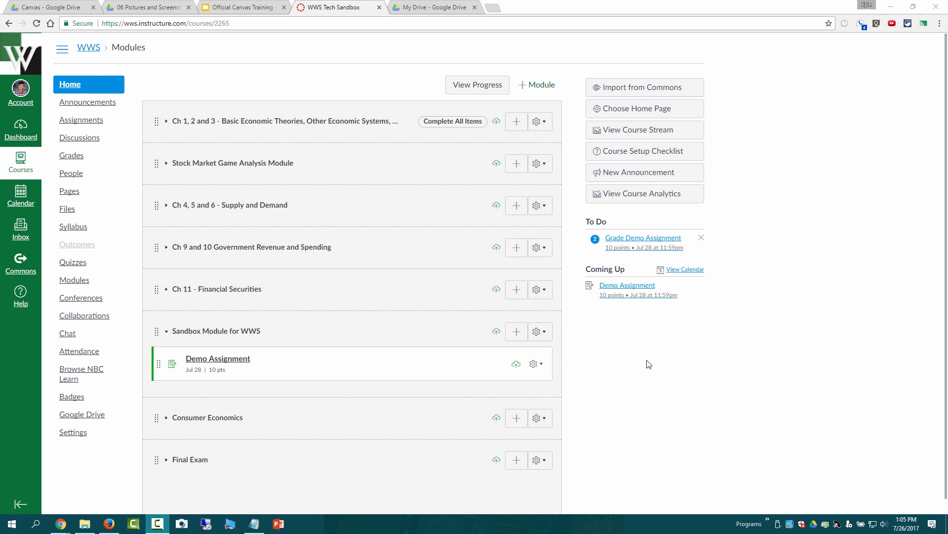
mouse_move(323, 295)
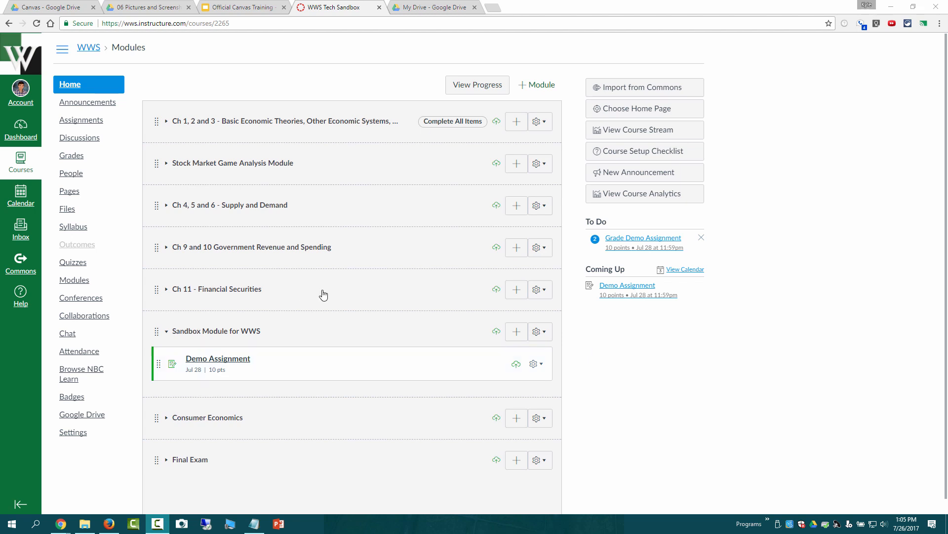
mouse_move(207, 364)
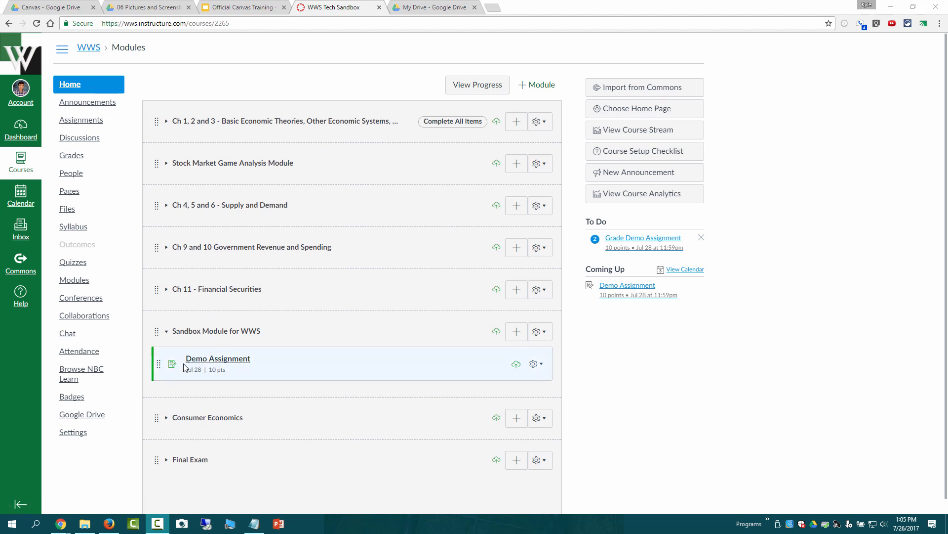
mouse_move(623, 322)
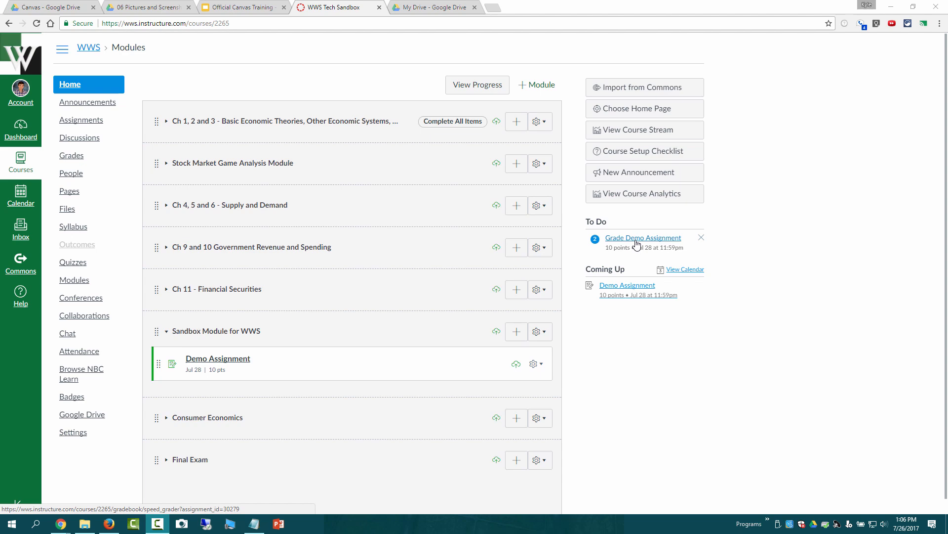
mouse_move(624, 249)
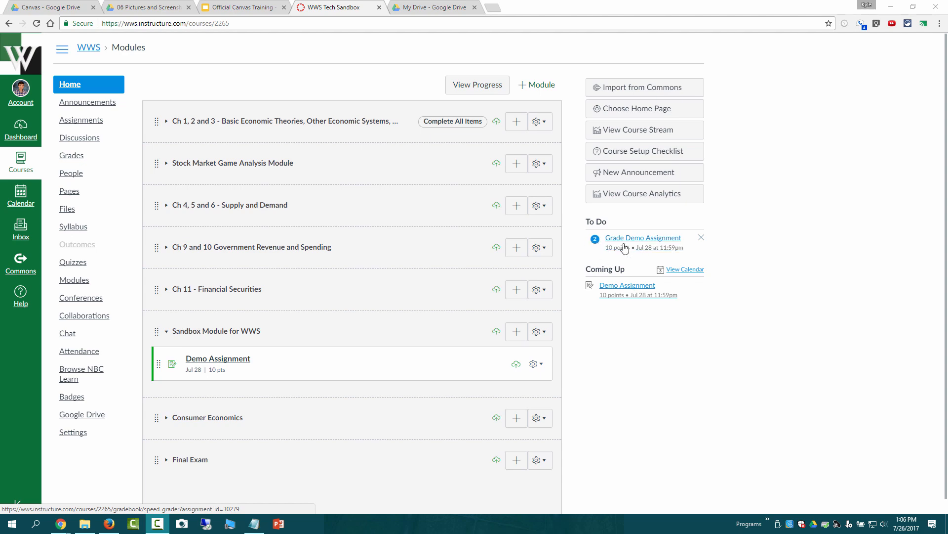
Open SpeedGrader for Demo Assignment from the To Do list and show the student list.
left_click(643, 238)
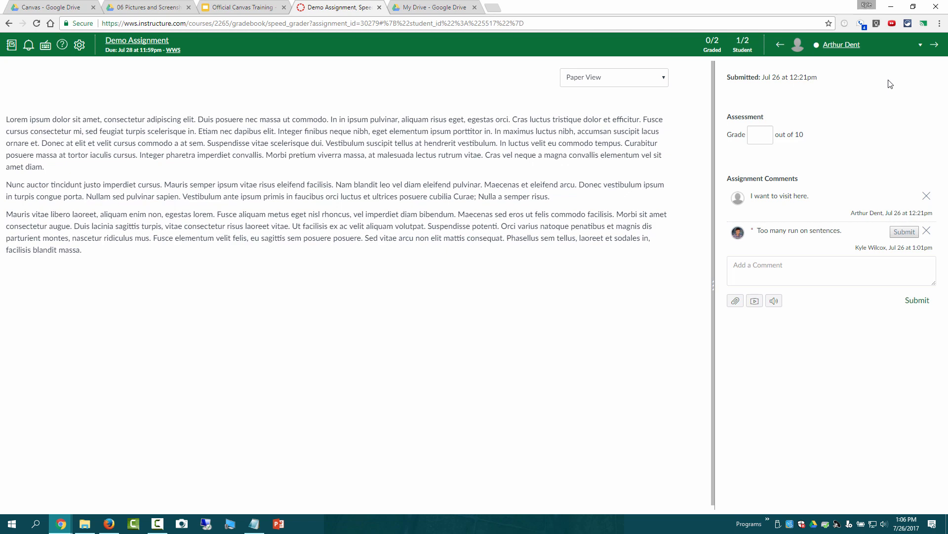
left_click(936, 44)
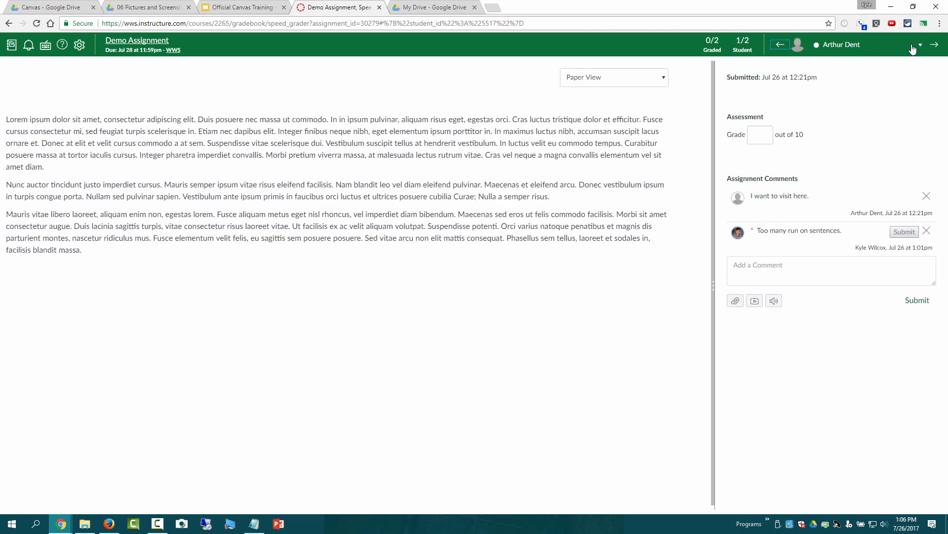
left_click(920, 45)
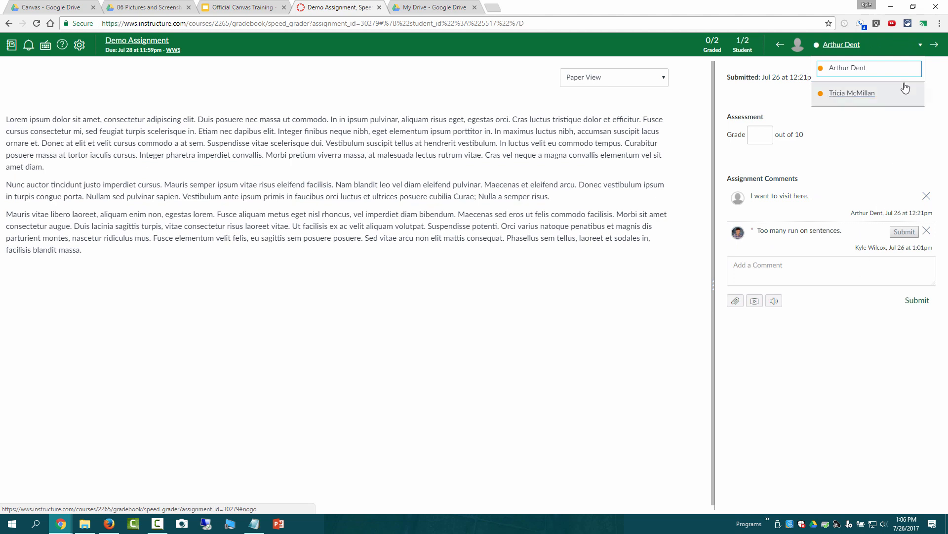
mouse_move(670, 109)
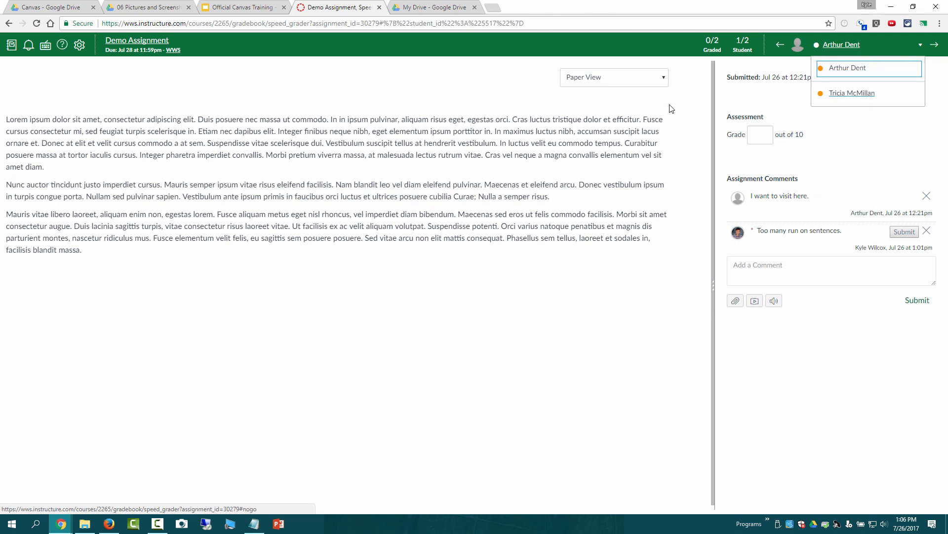
mouse_move(269, 250)
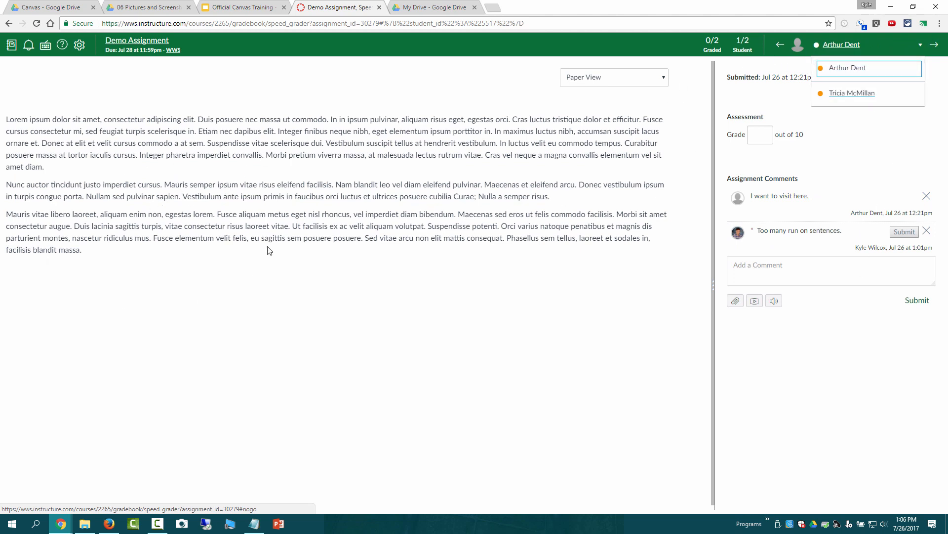
mouse_move(393, 210)
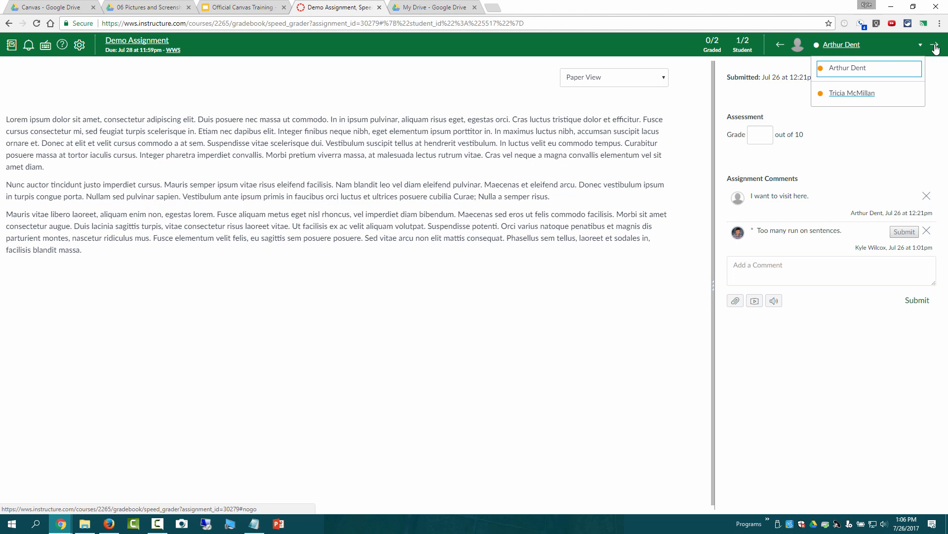
Advance to Tricia McMillan's climates submission and focus the Grade box.
left_click(852, 92)
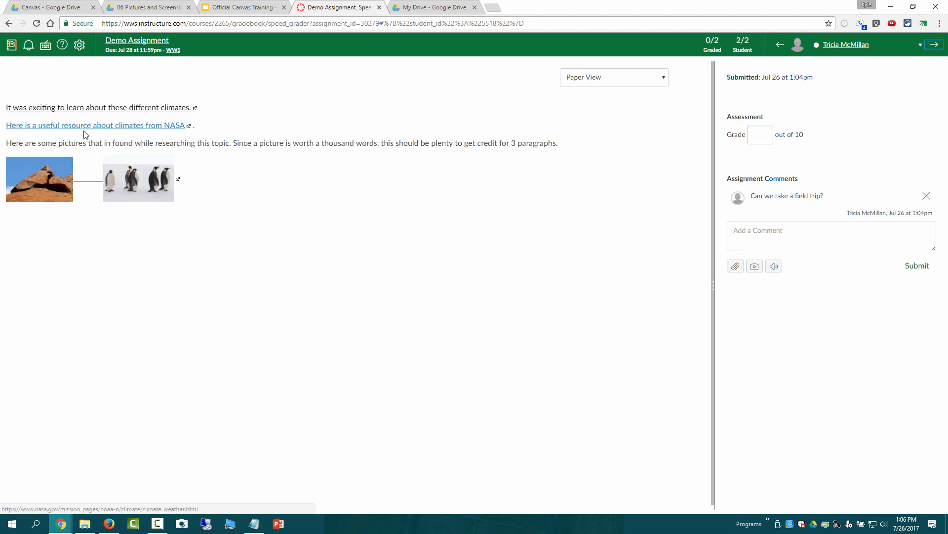
mouse_move(167, 133)
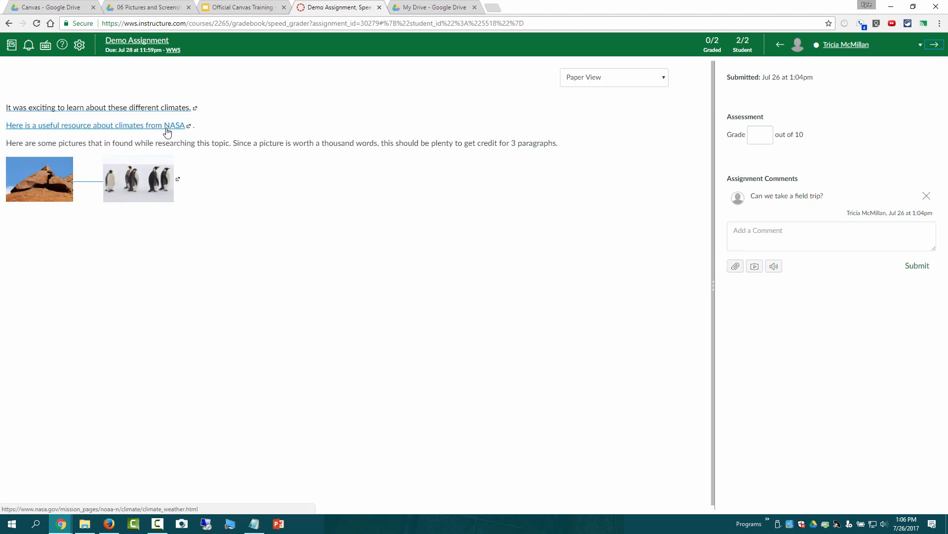
mouse_move(129, 192)
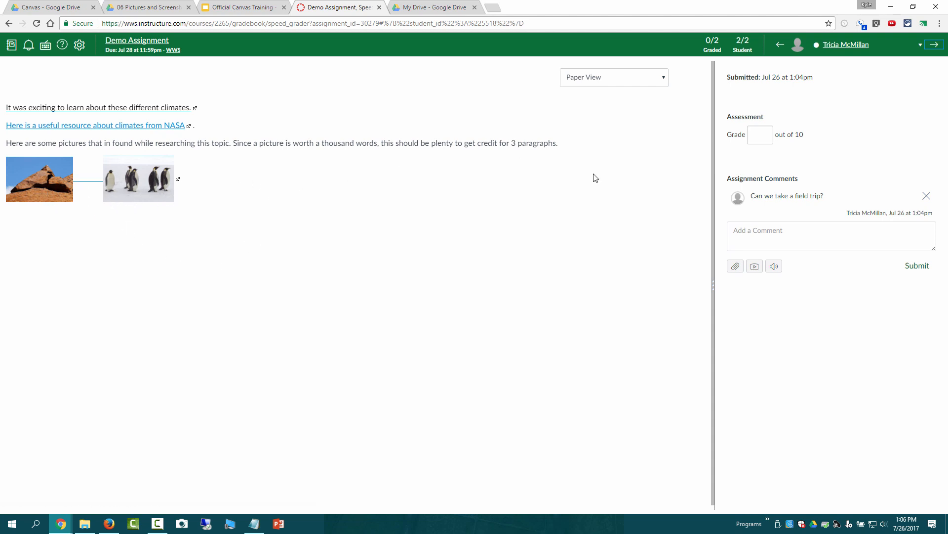
left_click(759, 135)
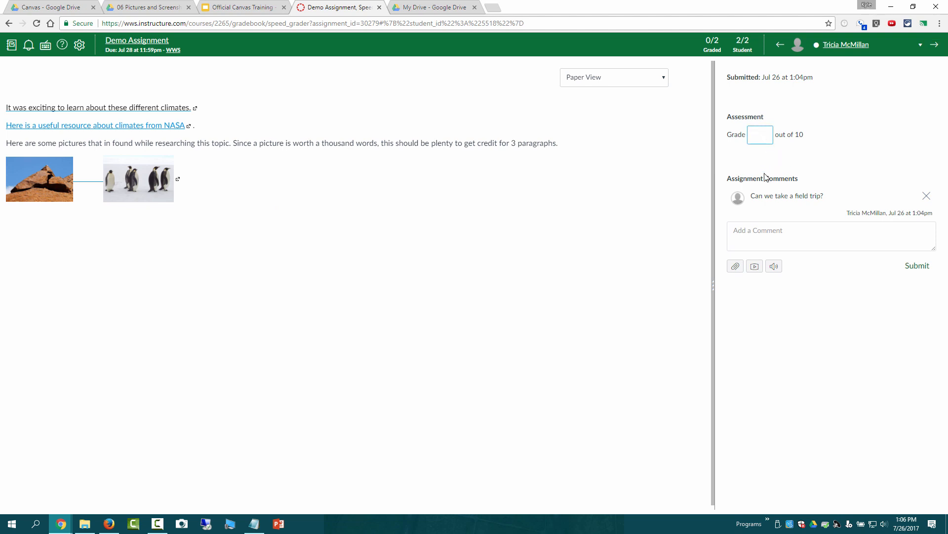
Grade Tricia McMillan's submission 7 out of 10 and post the comment 'Yes'.
type("7")
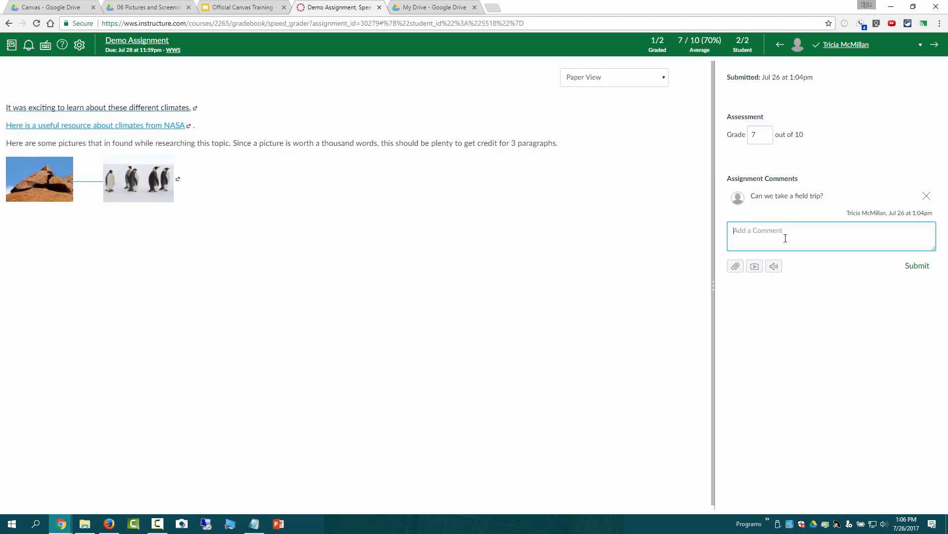
type("Yes")
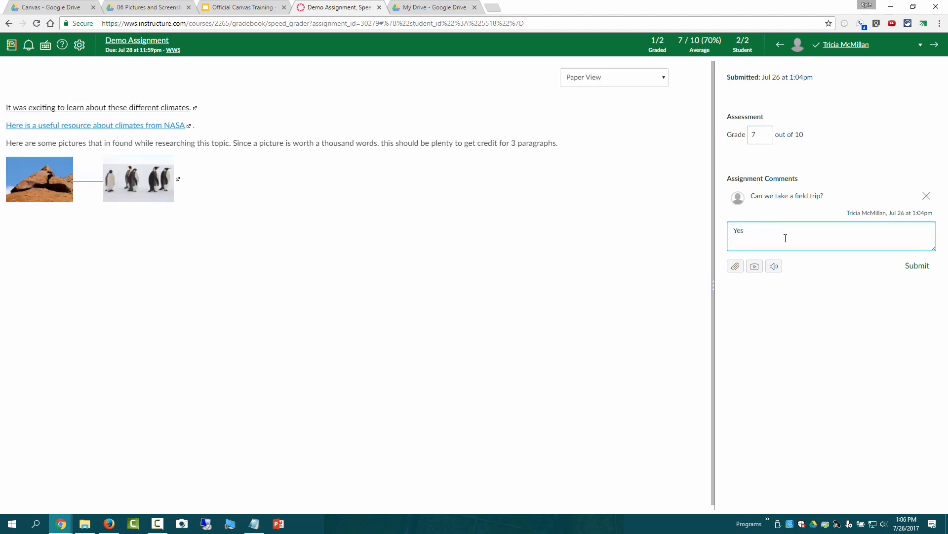
mouse_move(780, 307)
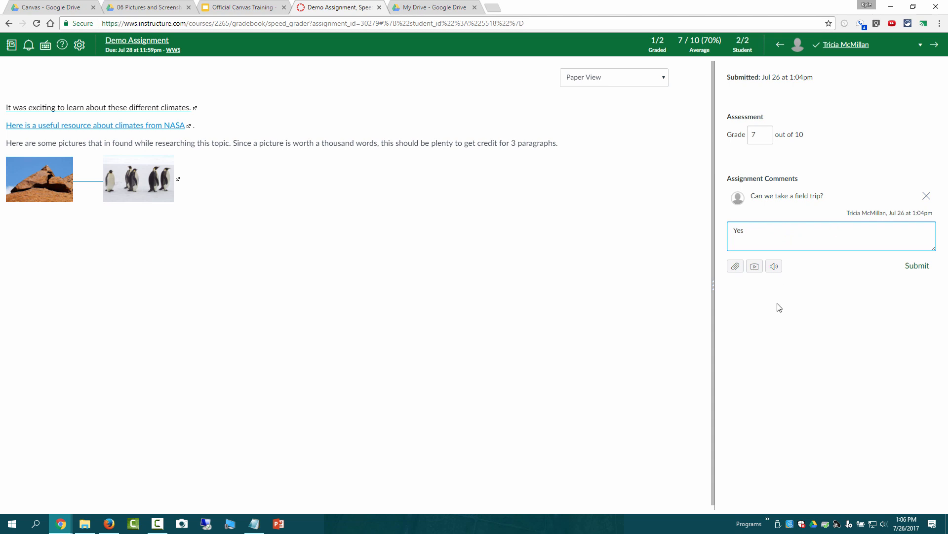
mouse_move(736, 266)
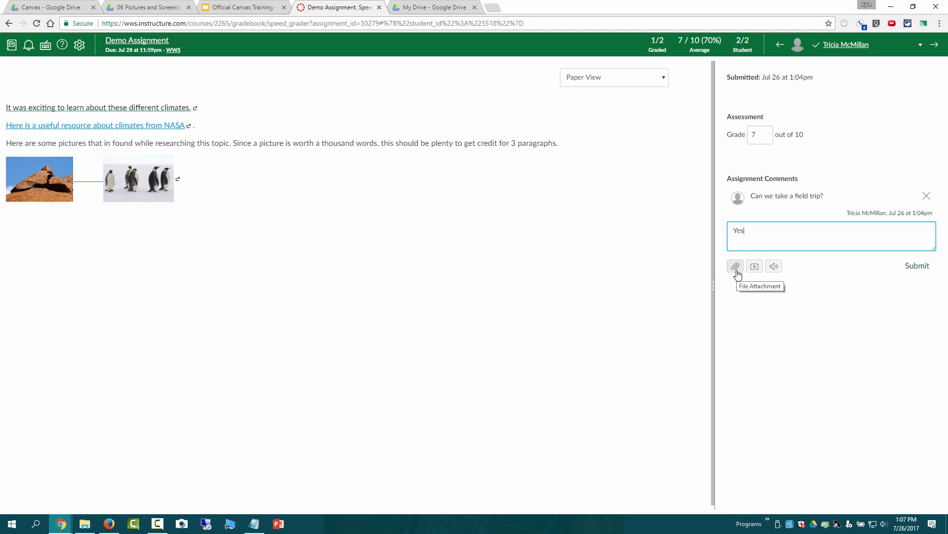
mouse_move(917, 266)
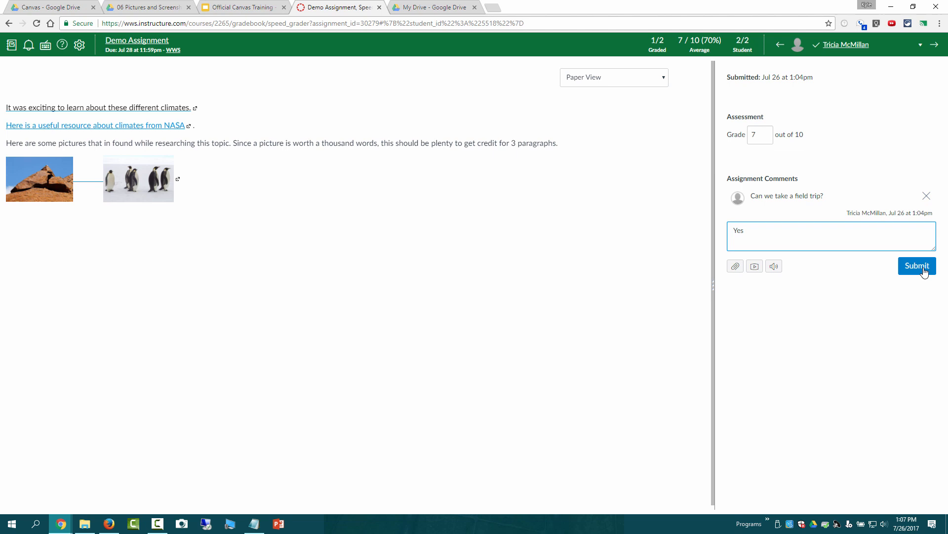
left_click(916, 265)
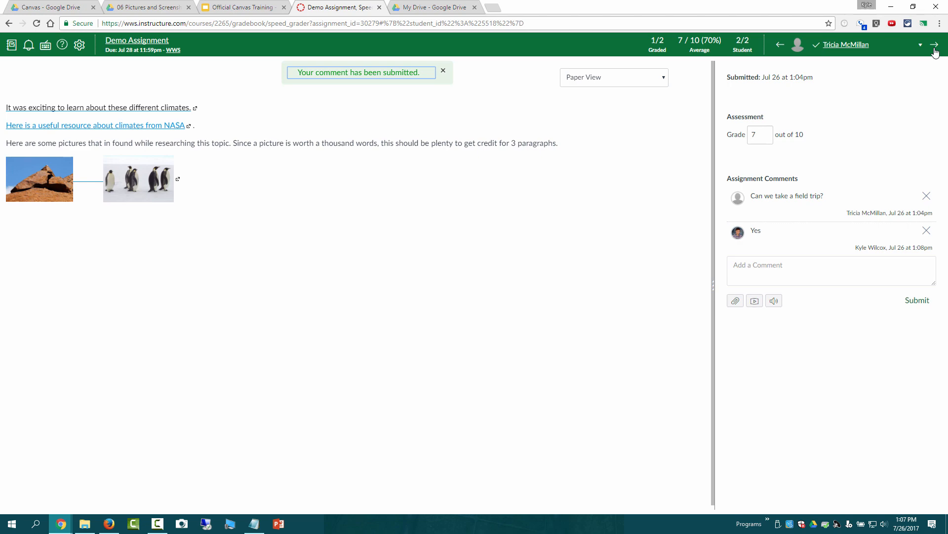
Switch to Arthur Dent's submission and save a grade of 8 out of 10.
left_click(933, 44)
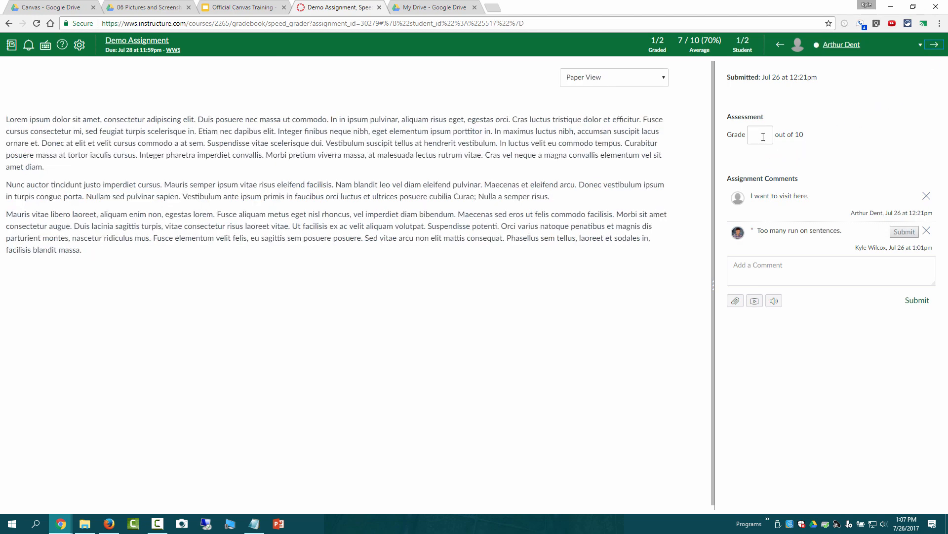
type("8")
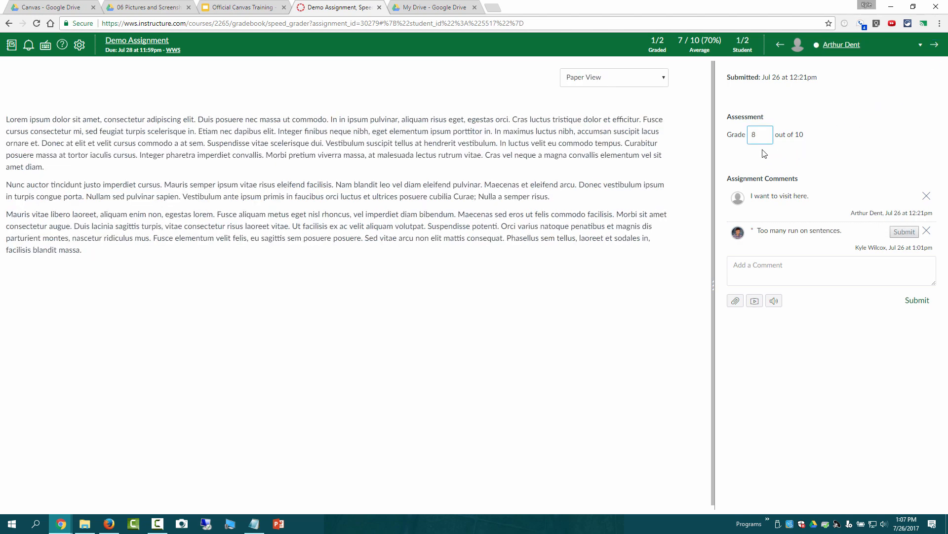
left_click(934, 44)
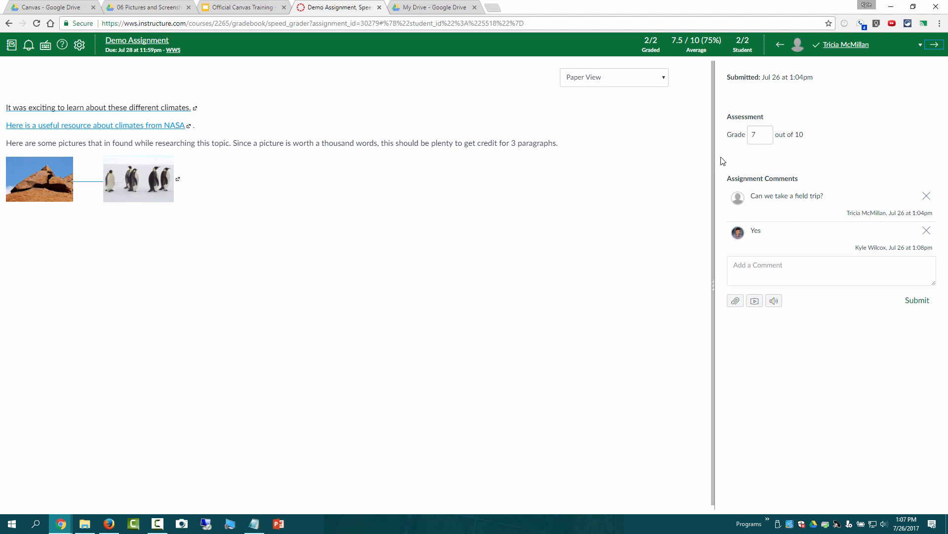
mouse_move(886, 171)
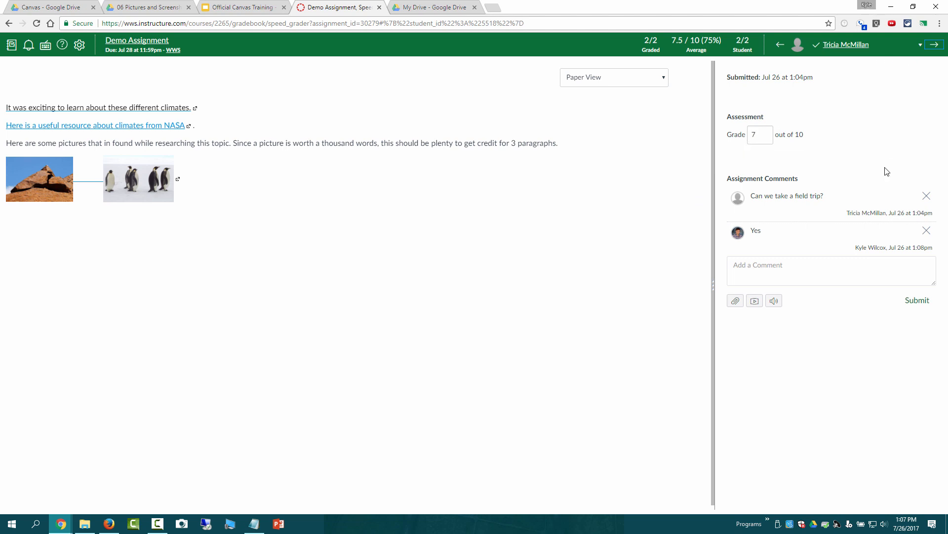
mouse_move(677, 281)
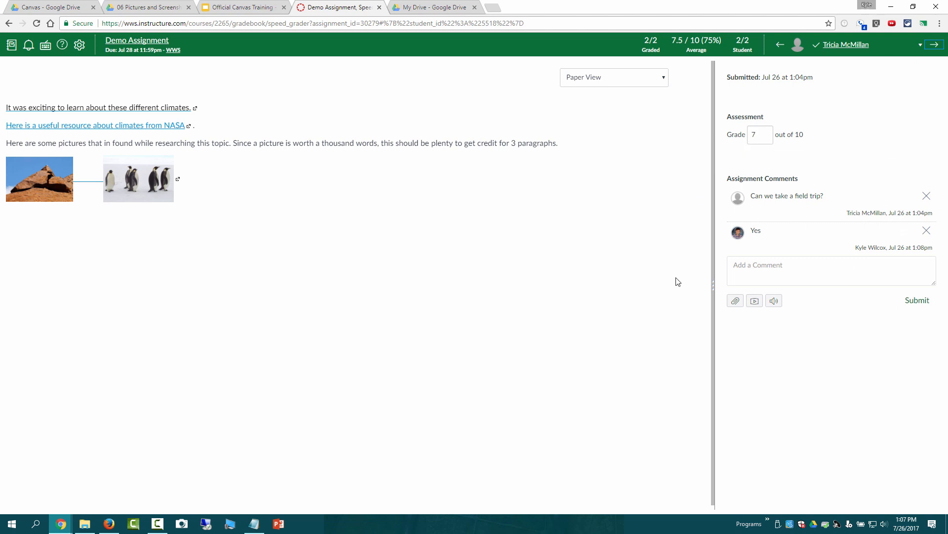
mouse_move(667, 227)
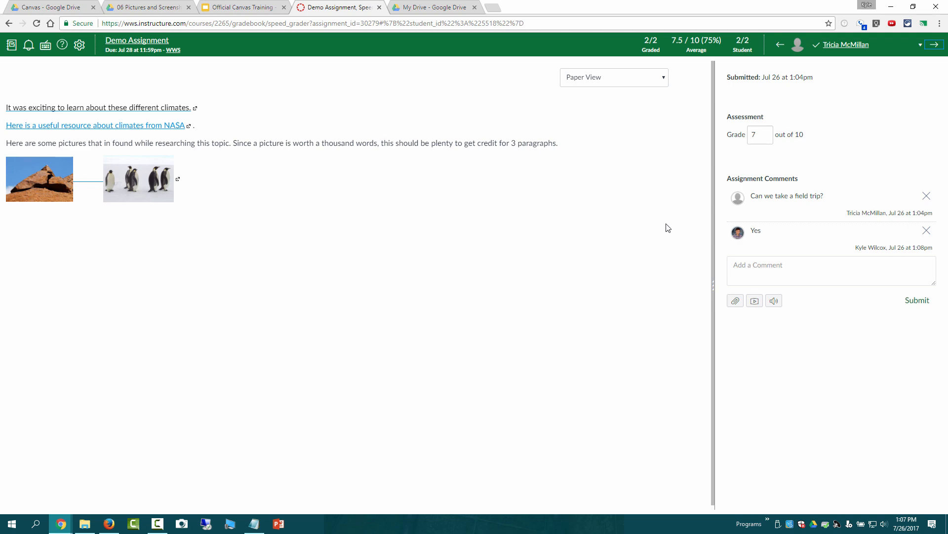